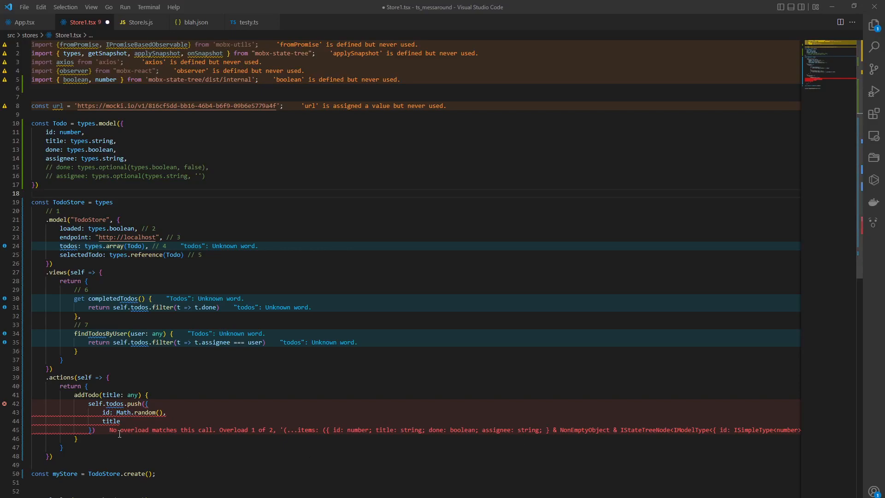
{"action": "mouse_move", "coordinate": [165, 436]}
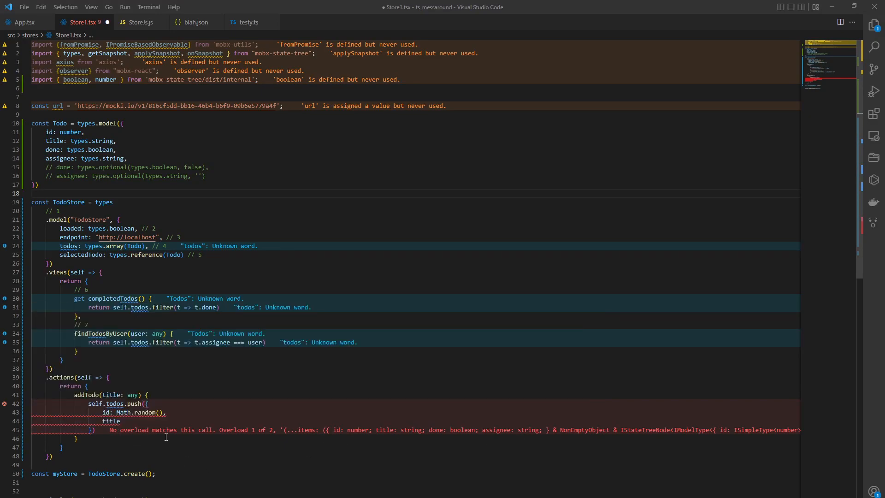
Remove the commented optional lines and start retyping done as types.optional( in the Todo model
{"action": "left_click", "coordinate": [127, 421]}
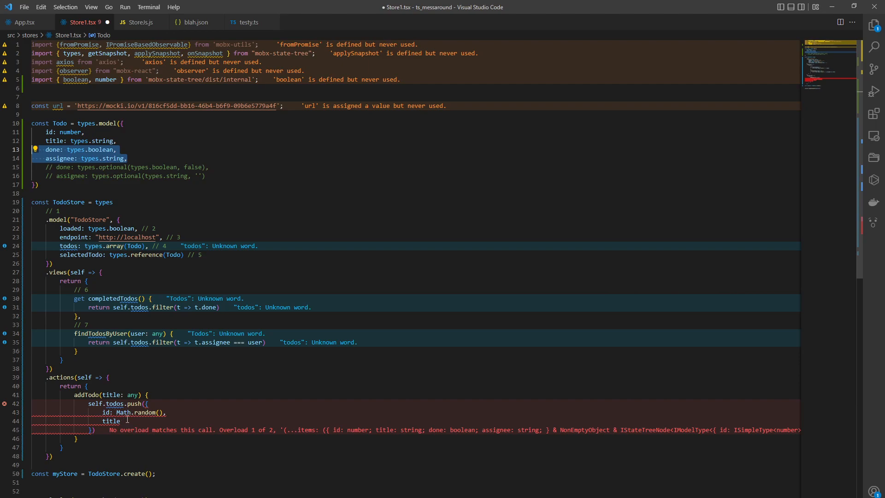
{"action": "left_click", "coordinate": [111, 421]}
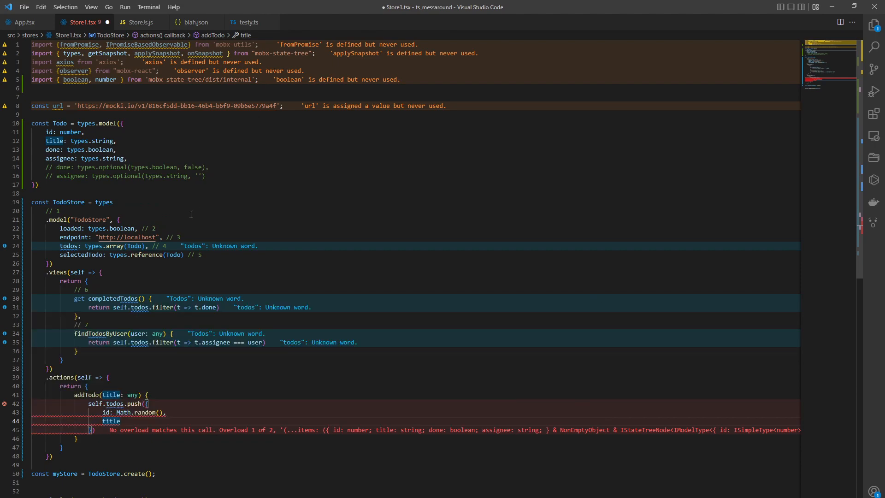
{"action": "left_click", "coordinate": [126, 158]}
{"action": "type", "text": "ptional("}
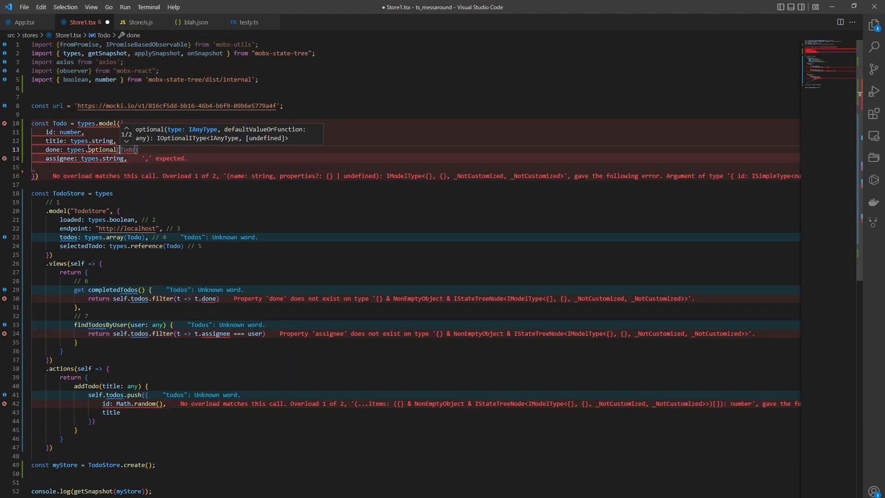
Complete done as types.optional(types.boolean, false) and clear assignee's type
{"action": "type", "text": "types.boolean, false"}
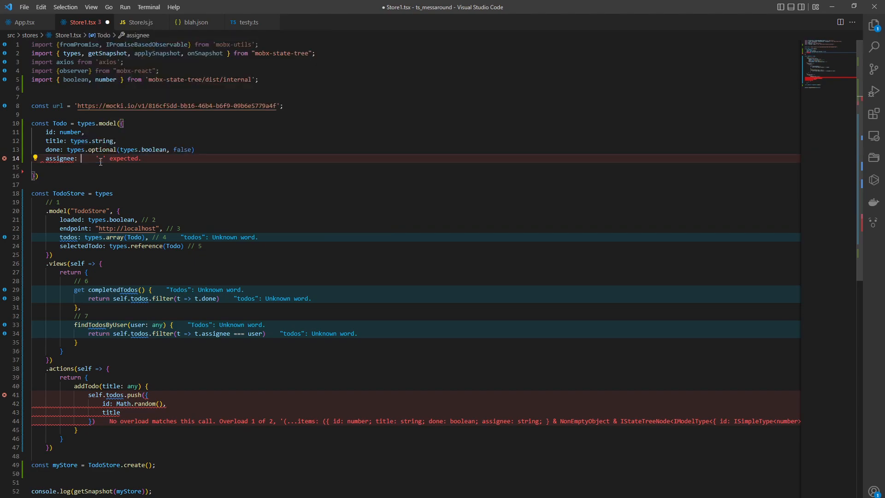
Type assignee as types.optional(types.string, '') and fix the line's trailing punctuation
{"action": "type", "text": "types.opti"}
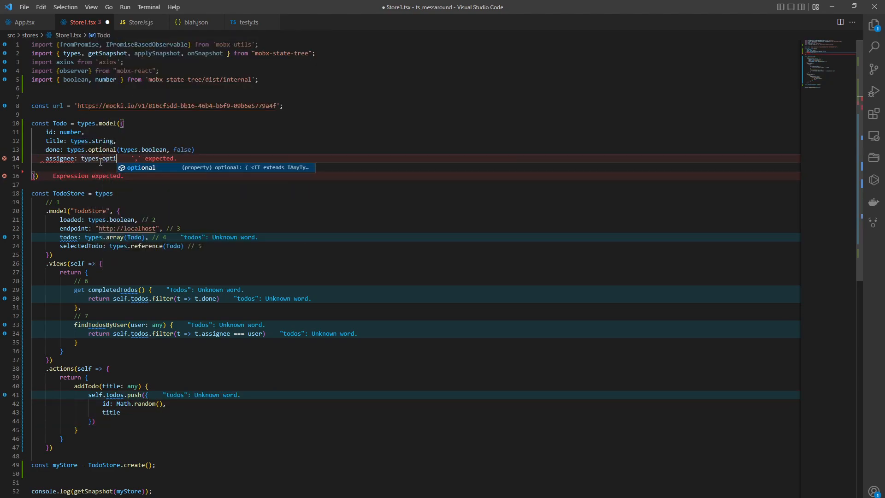
{"action": "type", "text": "(types.string, '');"}
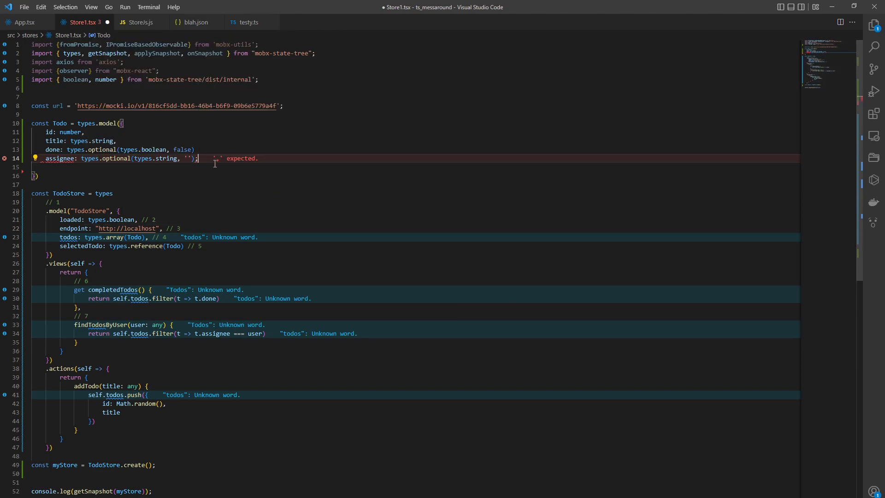
{"action": "key", "text": "Backspace"}
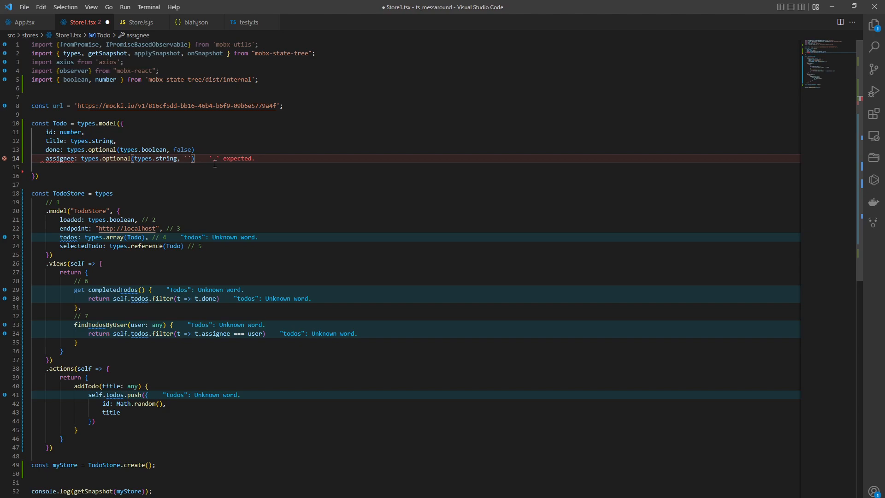